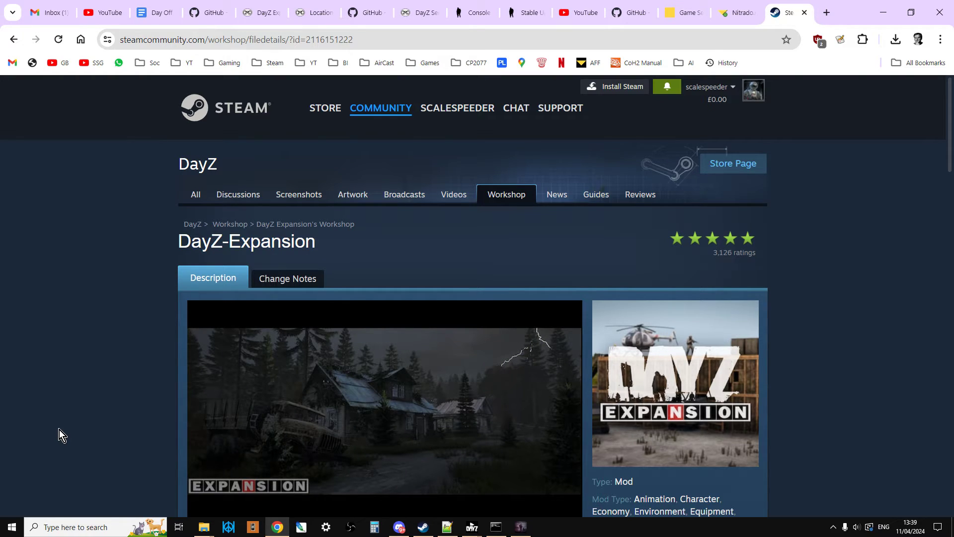
mouse_move(234, 496)
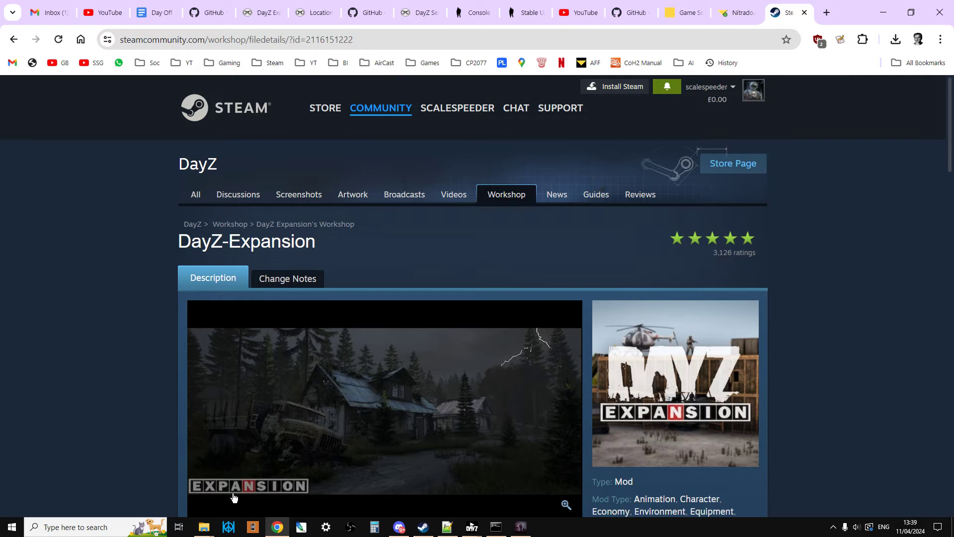
mouse_move(203, 526)
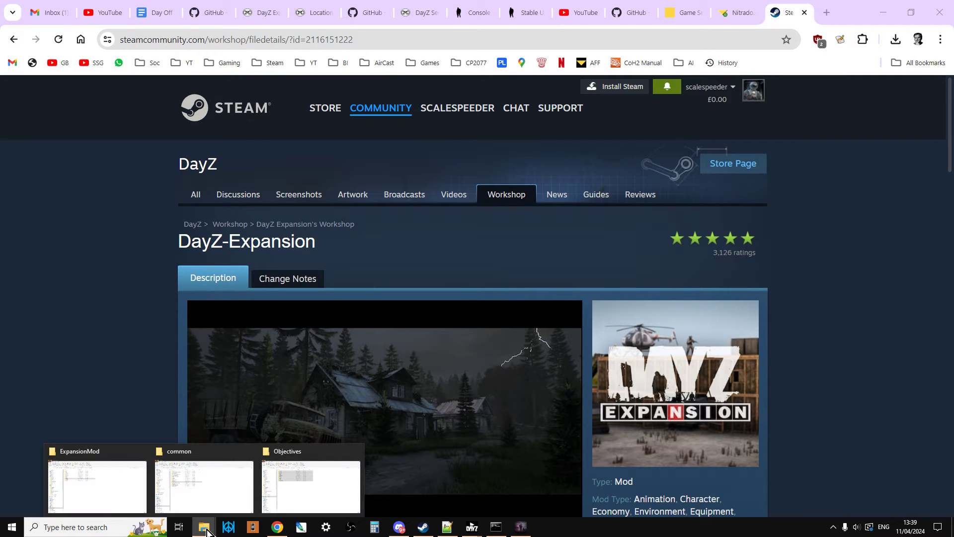
Switch to the 'common' folder window, open DayZServer and scroll down to its config folder.
left_click(203, 487)
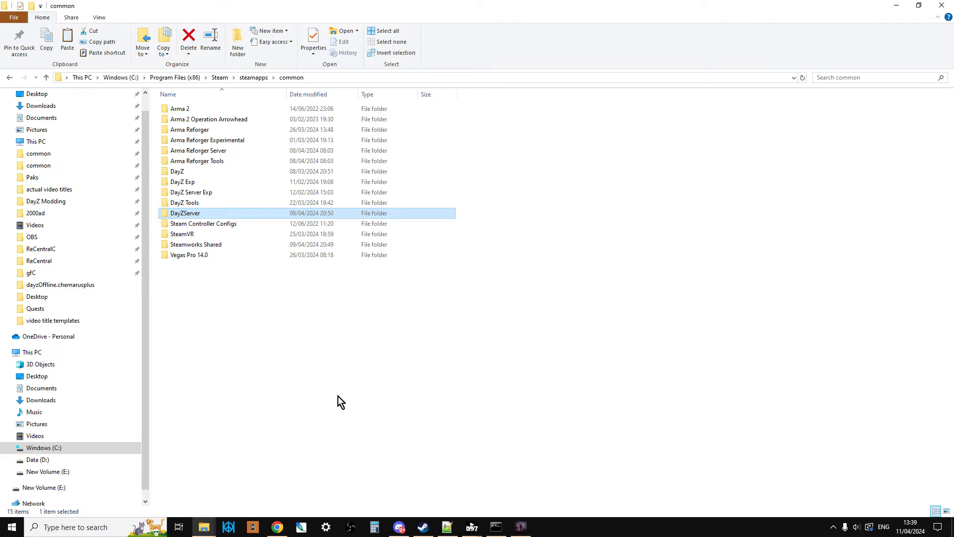
mouse_move(195, 215)
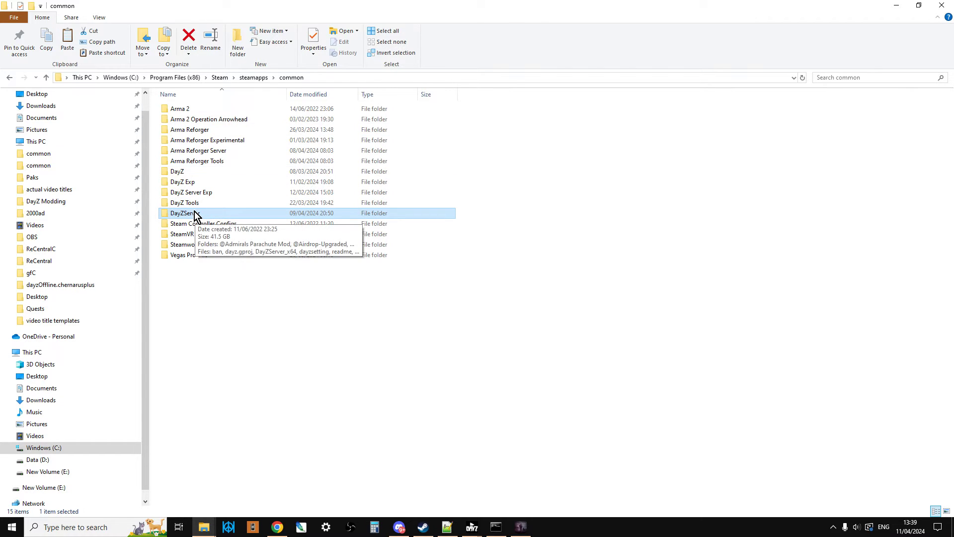
double_click(183, 213)
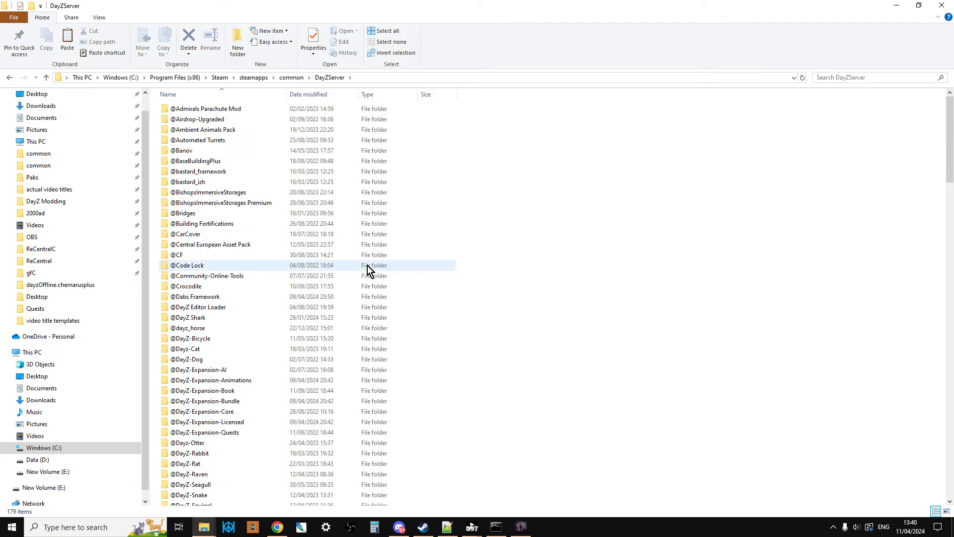
mouse_move(377, 274)
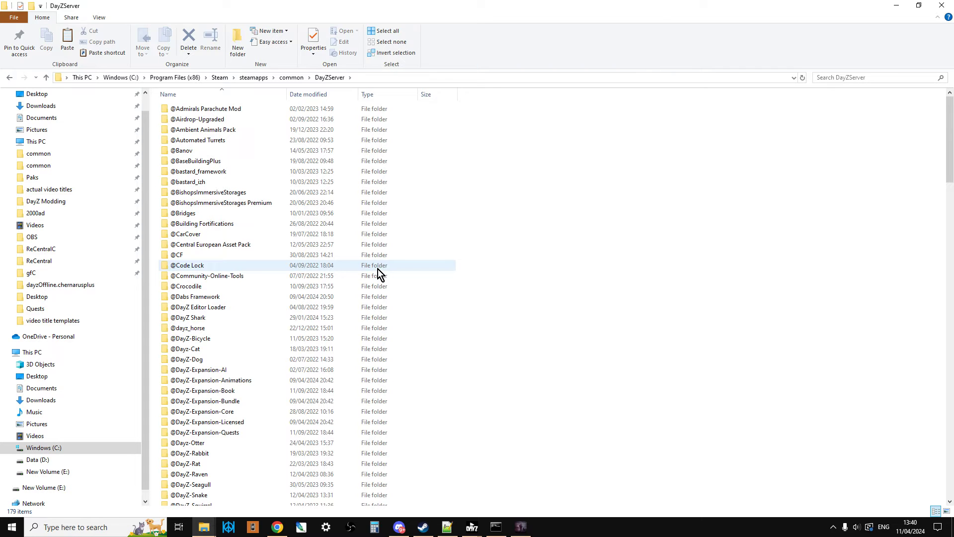
left_click(199, 141)
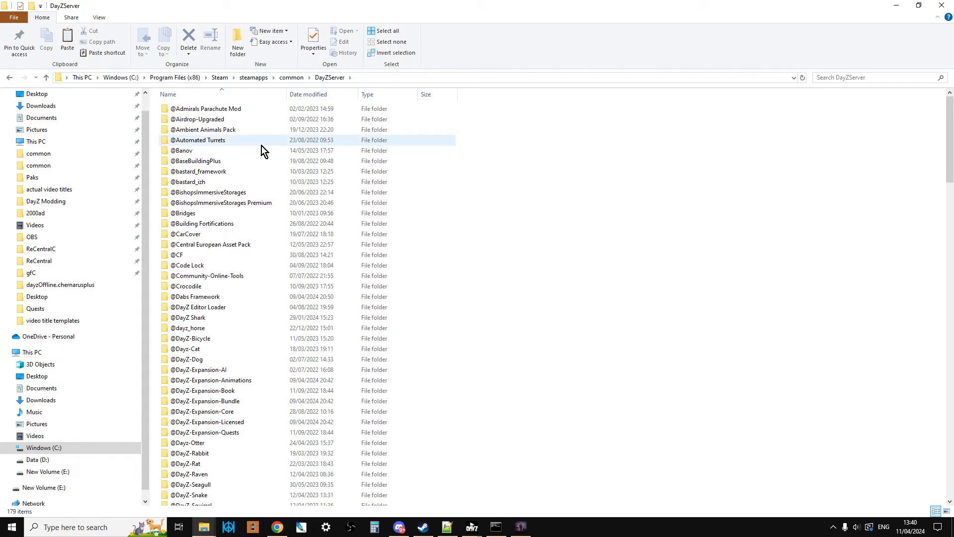
scroll("down", 3)
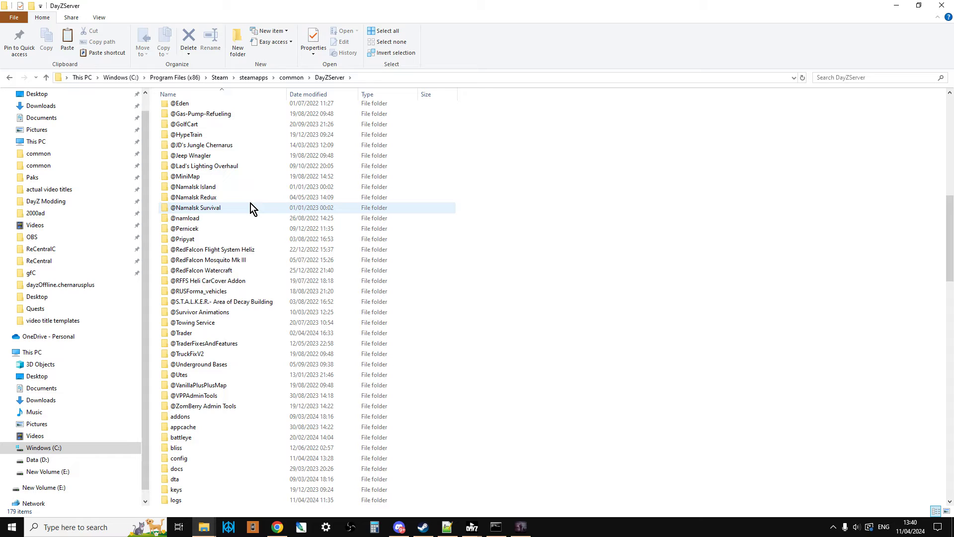
scroll("down", 3)
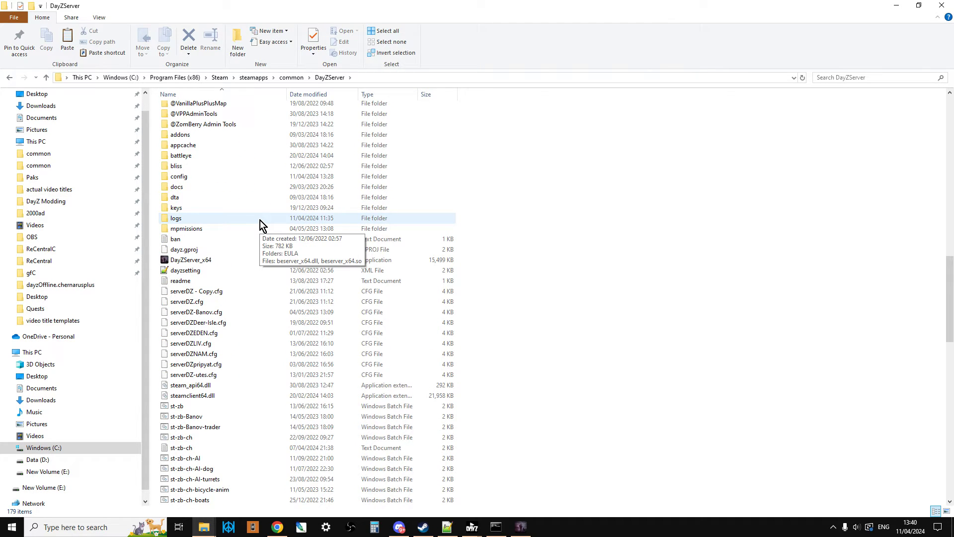
mouse_move(178, 175)
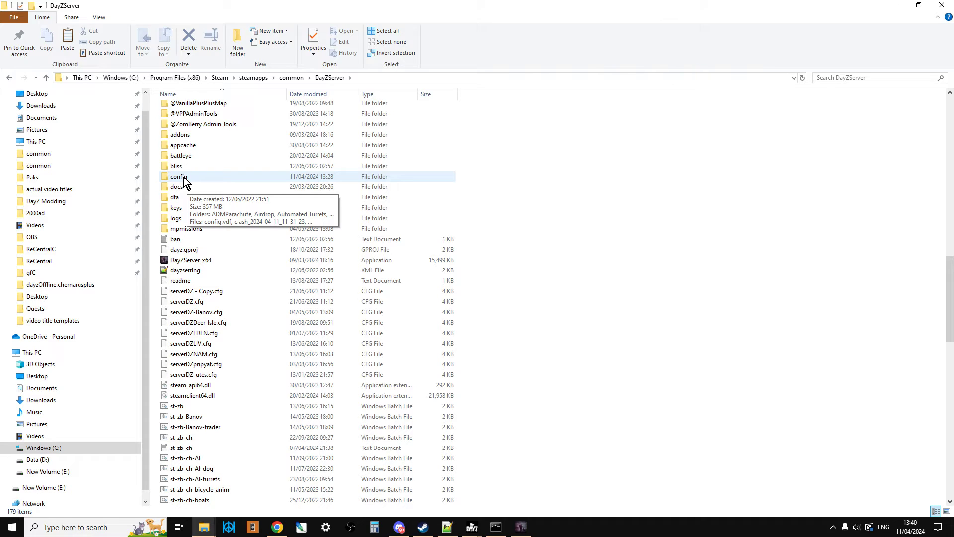
Open the config folder, then its ExpansionMod subfolder listing AI, Market, Quests and Traders.
left_click(177, 177)
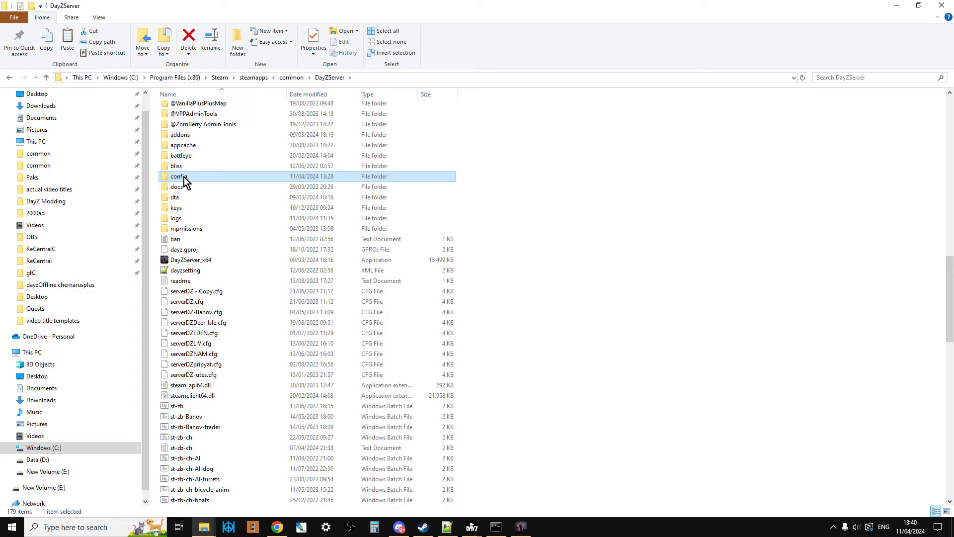
double_click(180, 177)
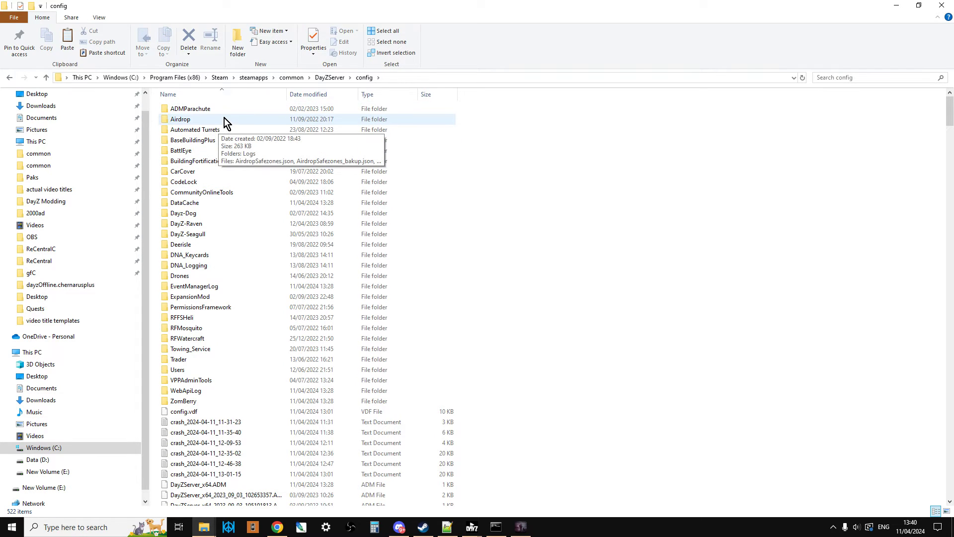
mouse_move(215, 408)
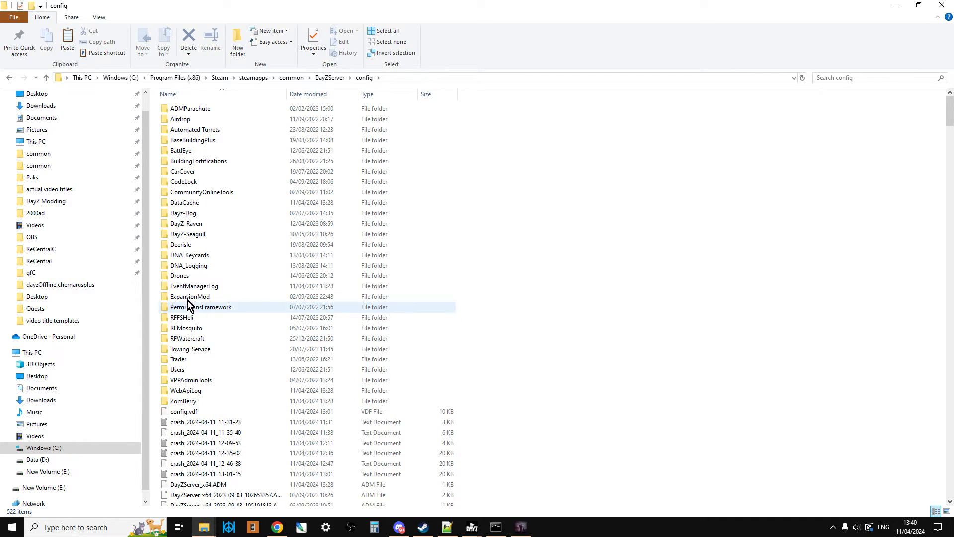
mouse_move(190, 296)
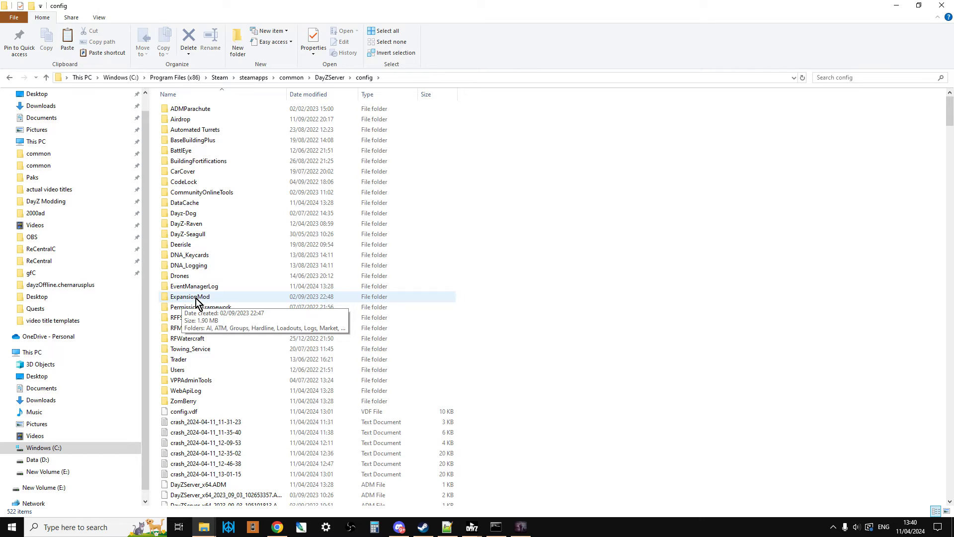
double_click(190, 297)
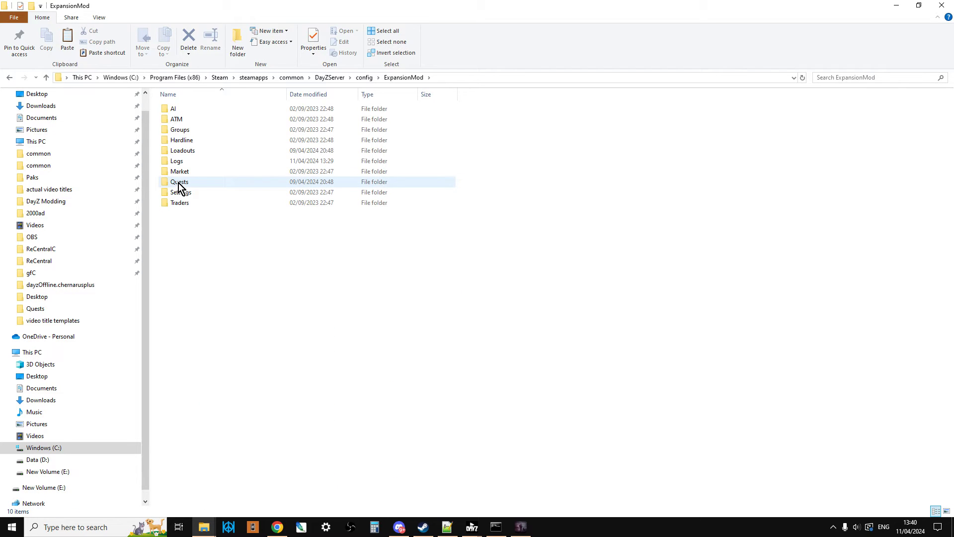
mouse_move(186, 188)
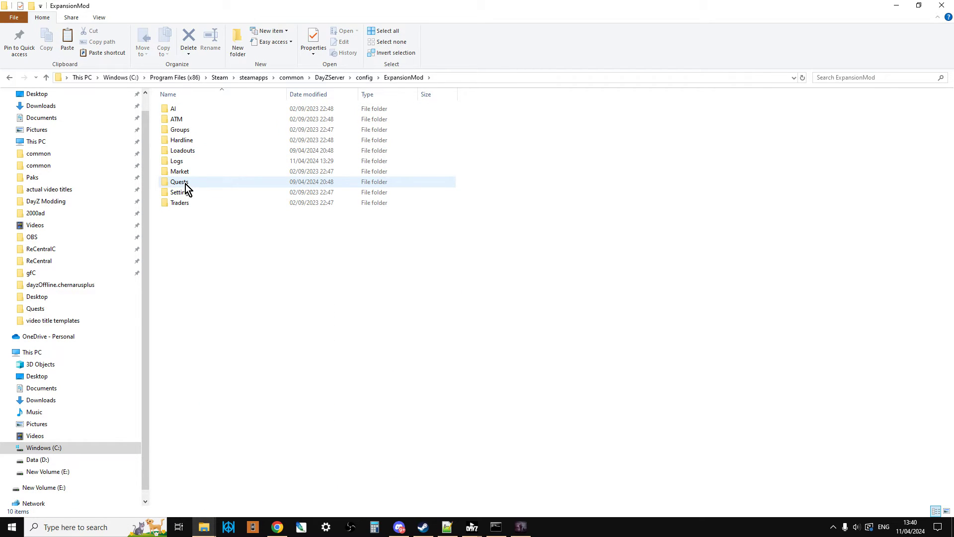
Open Quests > PlayerData and point out the single 2 KB player quest-progress BIN file.
double_click(179, 181)
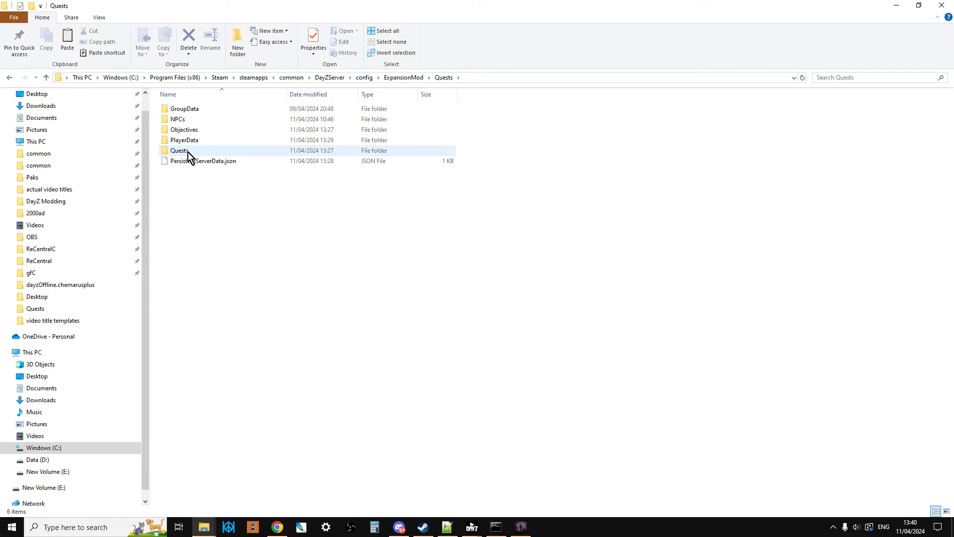
double_click(184, 140)
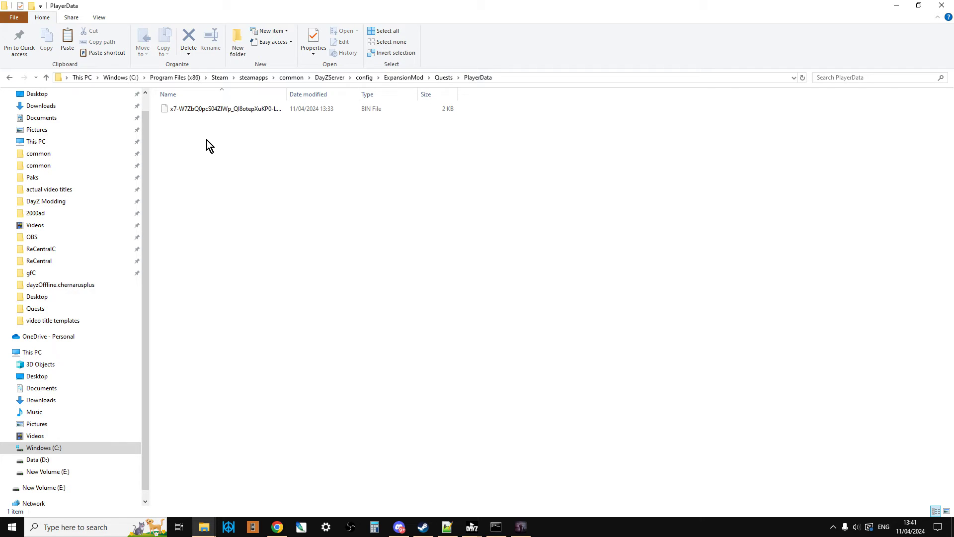
mouse_move(238, 177)
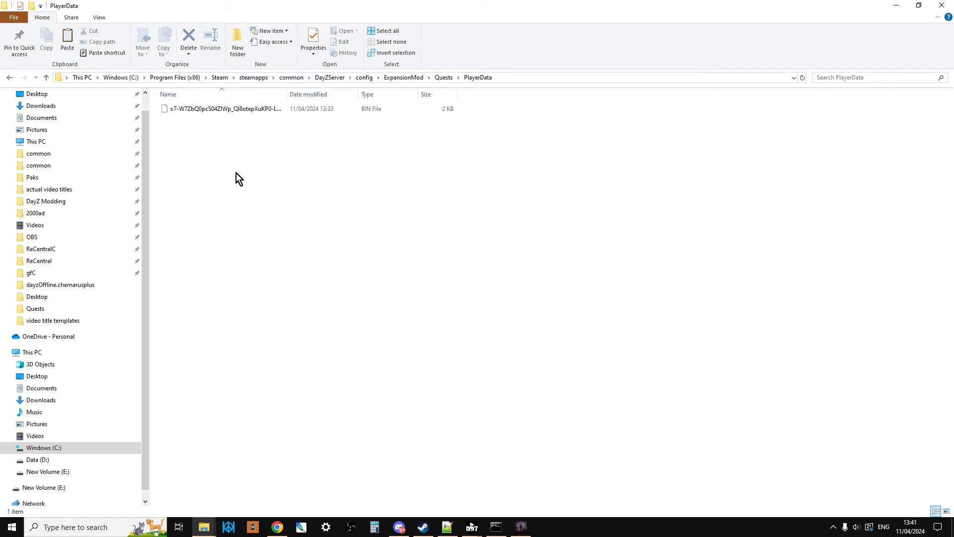
mouse_move(213, 158)
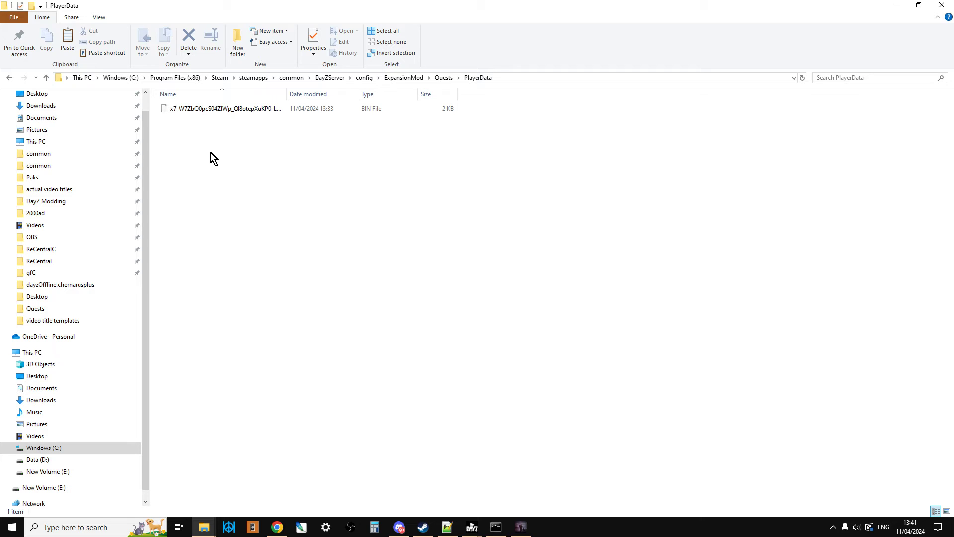
left_click(221, 108)
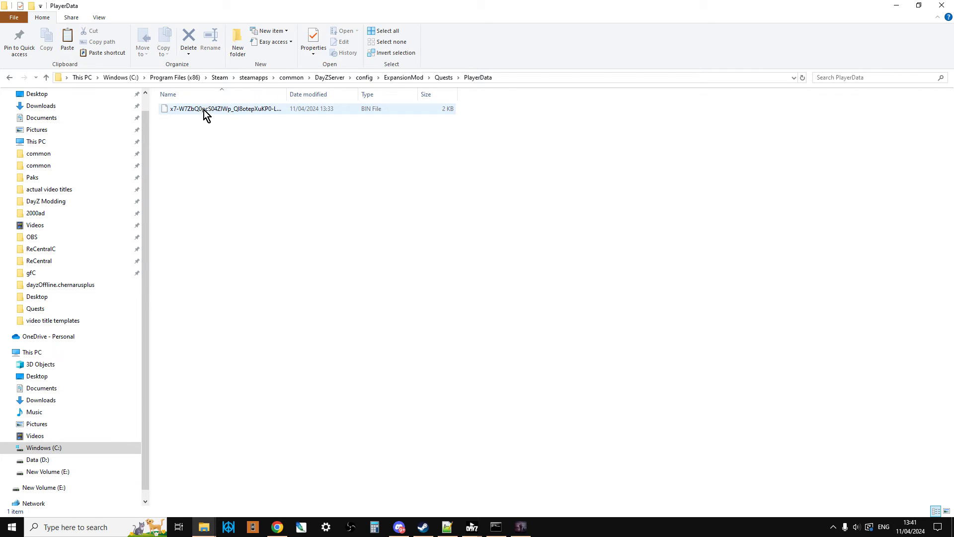
left_click(242, 281)
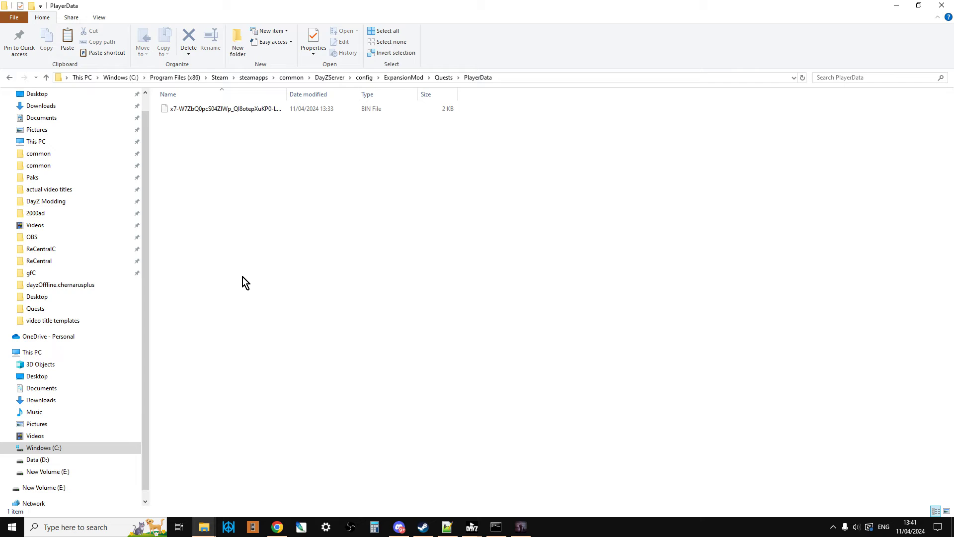
Switch to Chrome's DayZ-Expansion Workshop page and cycle through its preview screenshots.
left_click(277, 526)
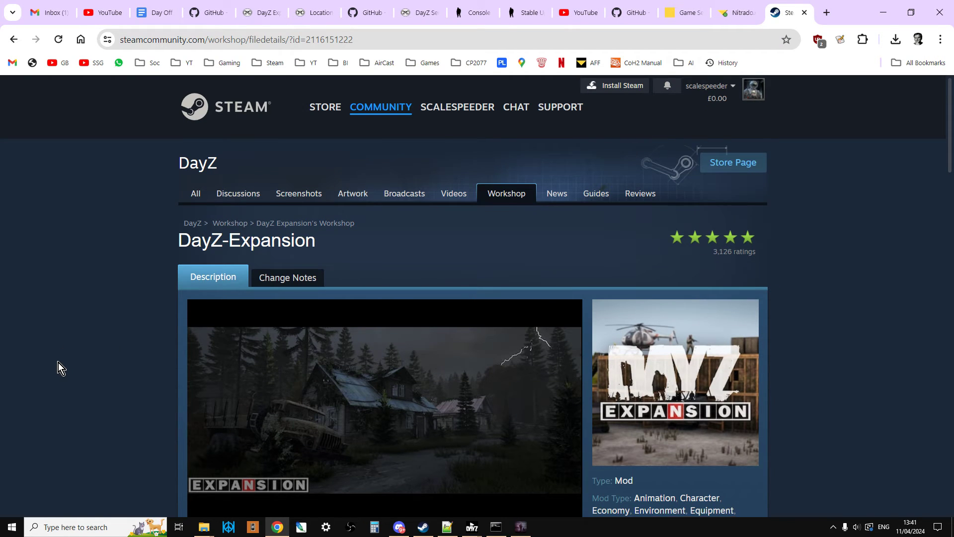
scroll("down", 3)
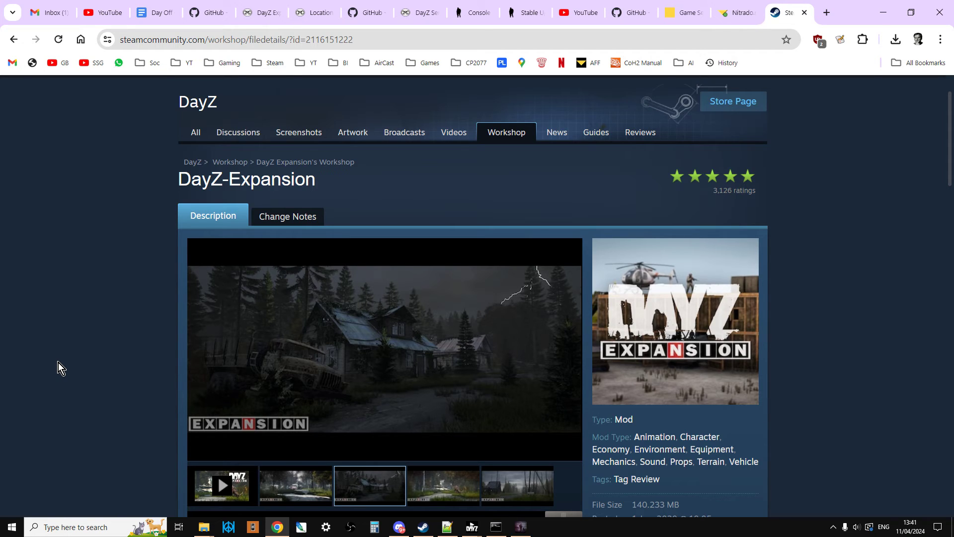
left_click(443, 485)
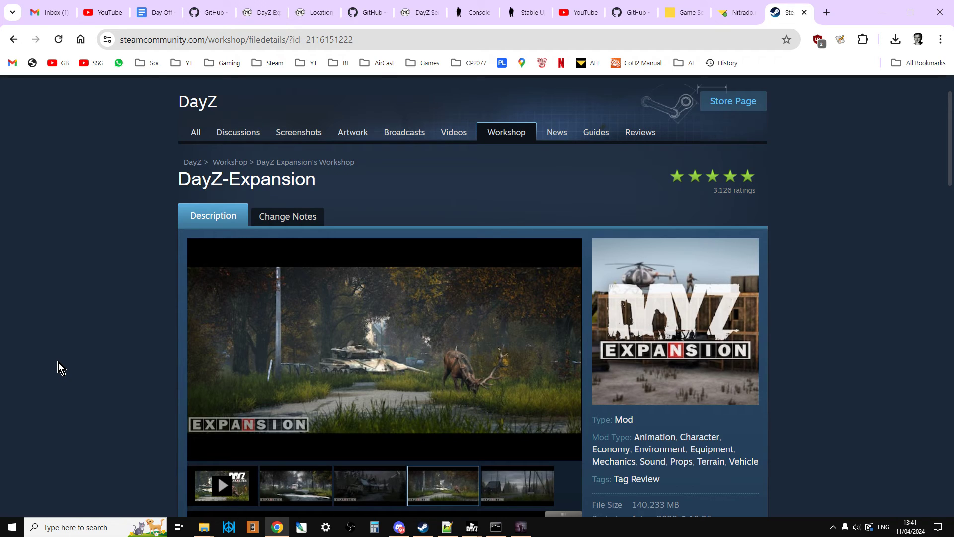
left_click(516, 485)
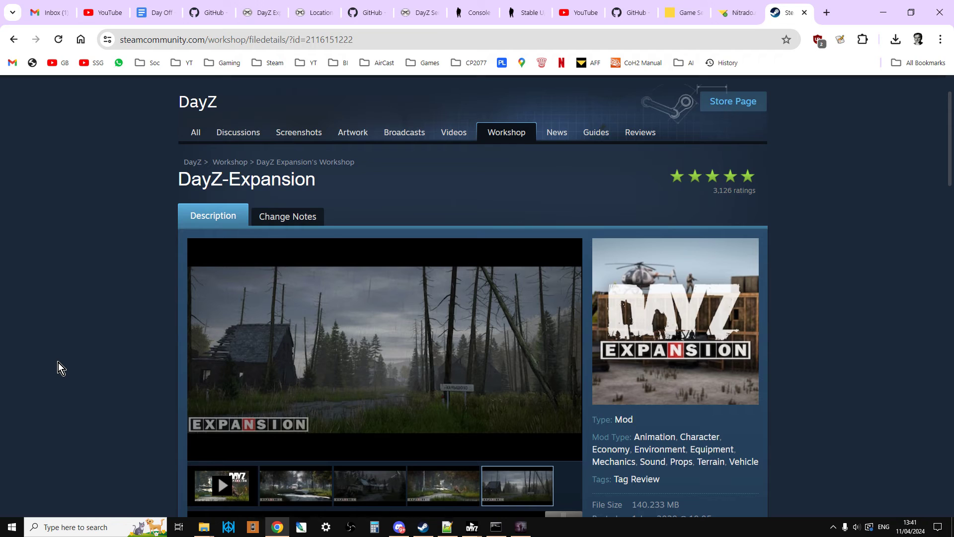
left_click(295, 485)
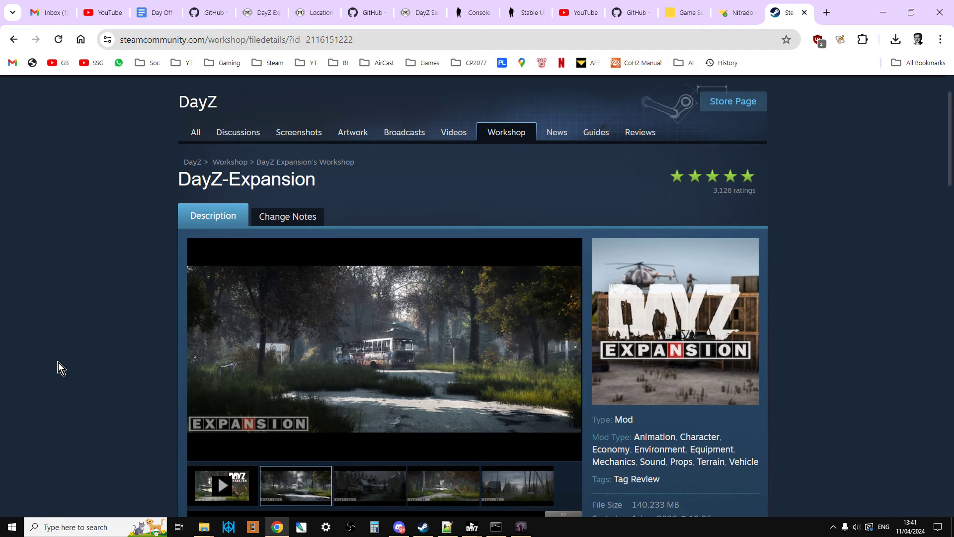
left_click(369, 485)
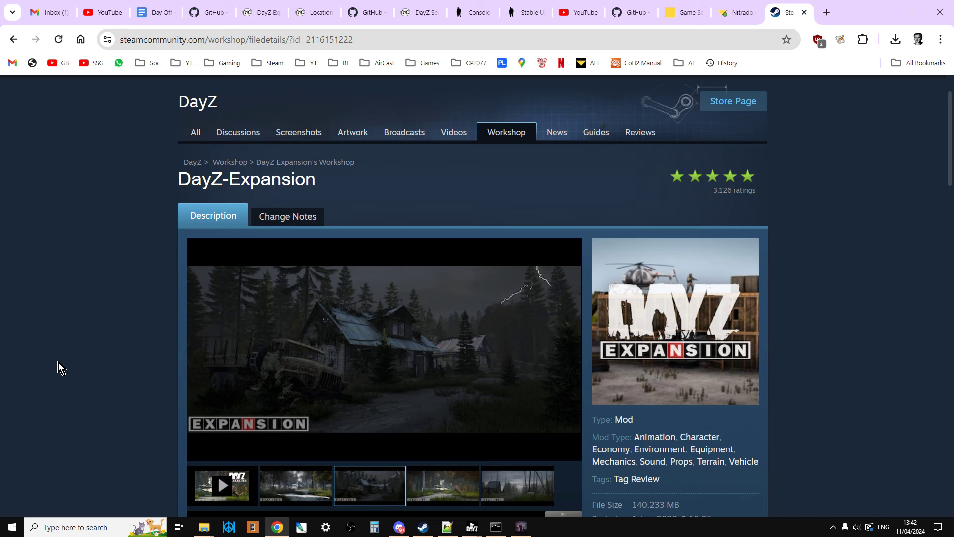
left_click(443, 485)
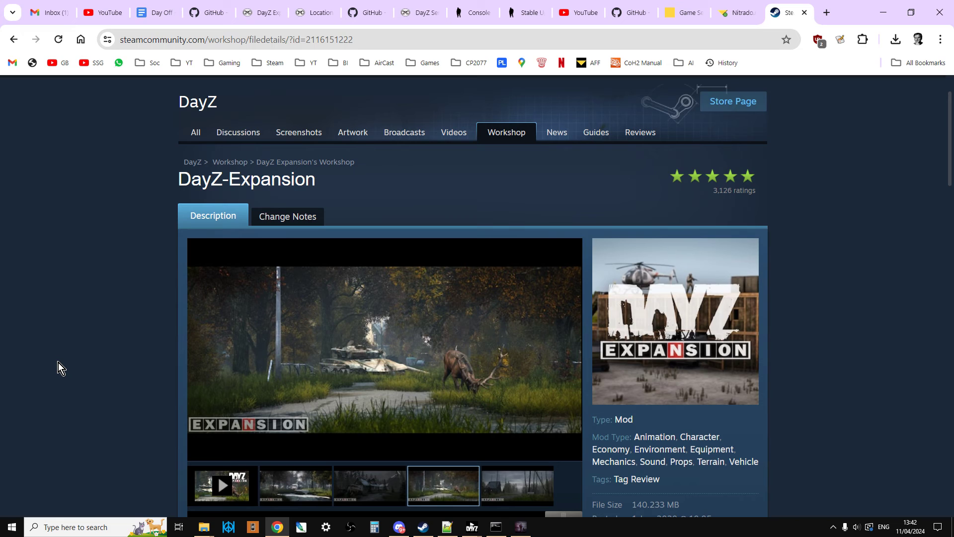
left_click(517, 485)
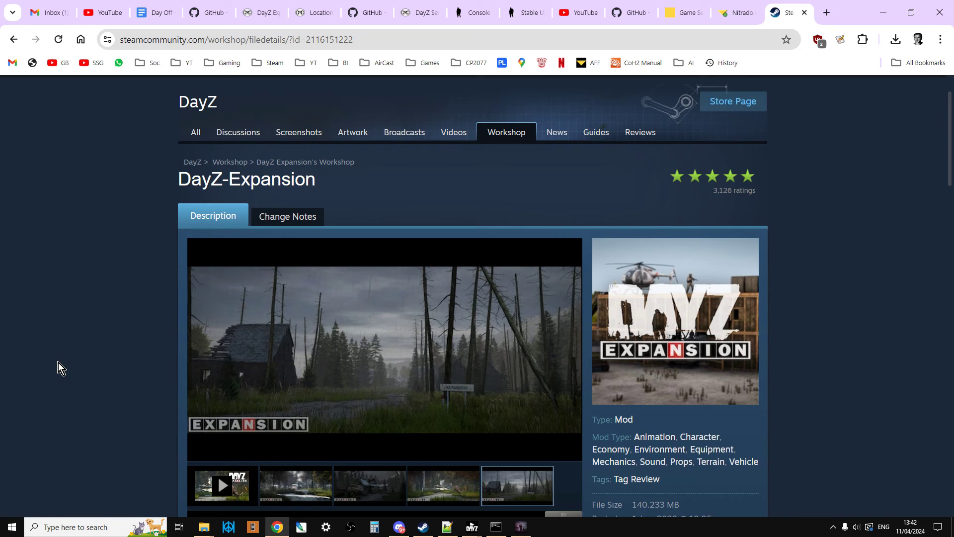
left_click(295, 485)
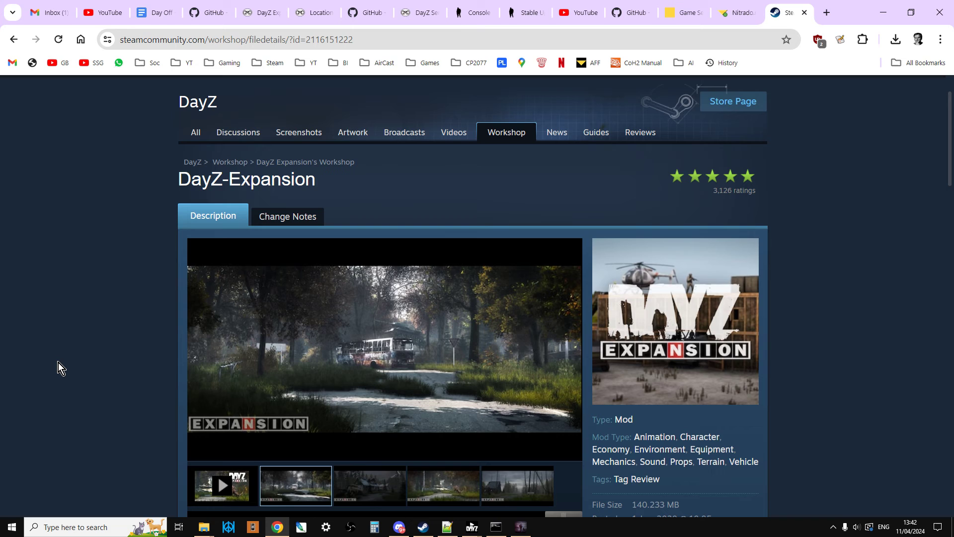
left_click(369, 485)
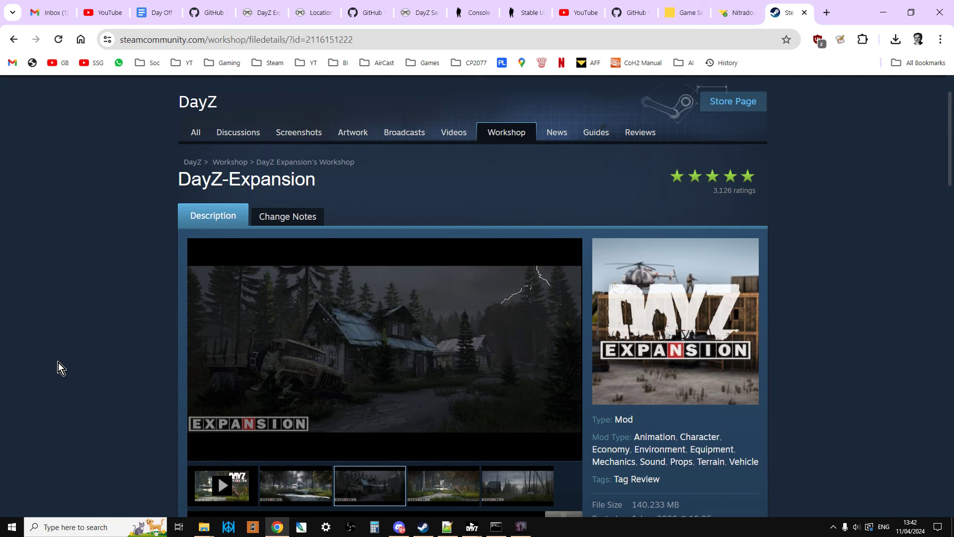
left_click(444, 485)
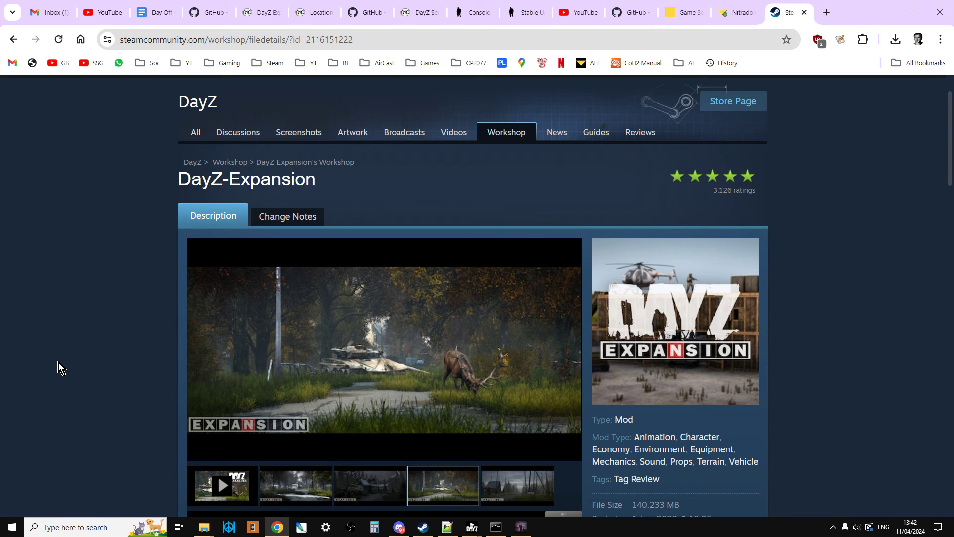
left_click(517, 485)
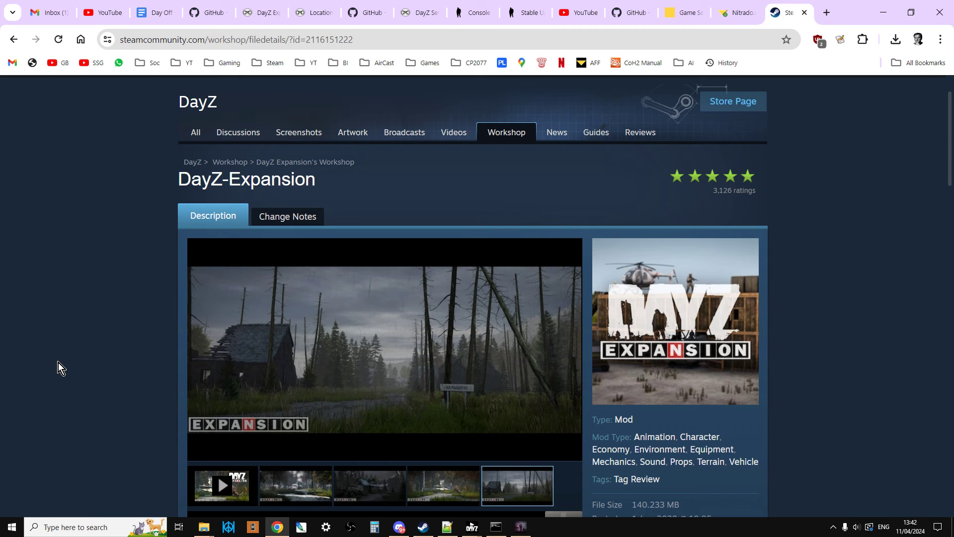
left_click(295, 485)
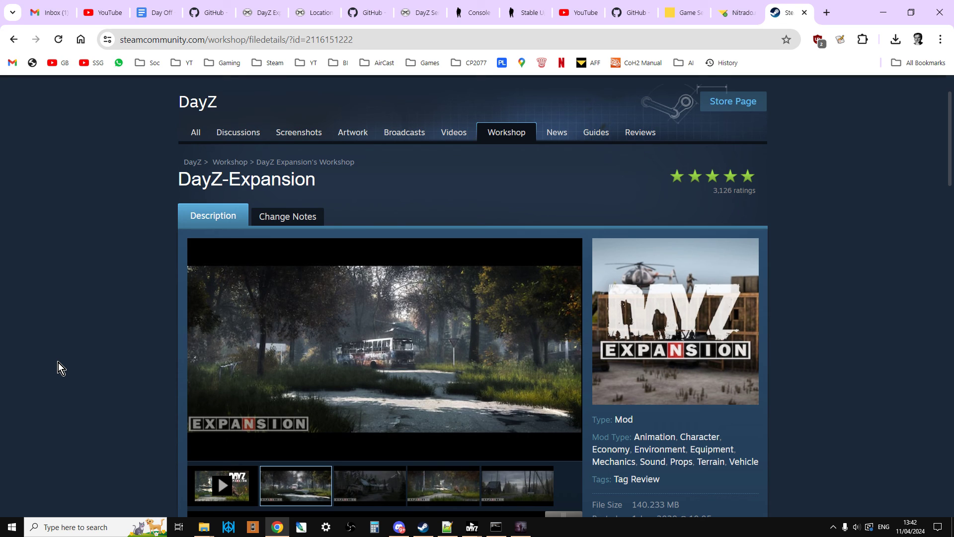
left_click(369, 485)
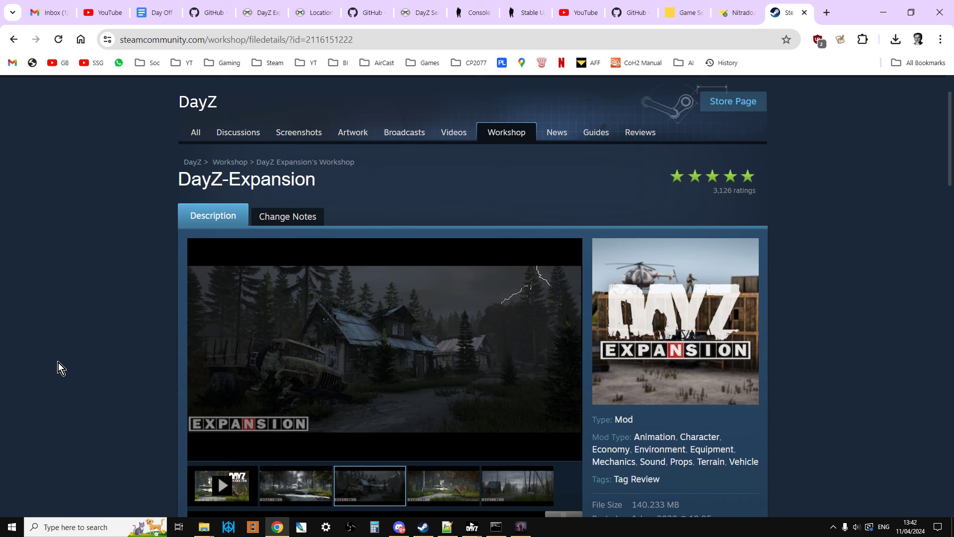
left_click(444, 485)
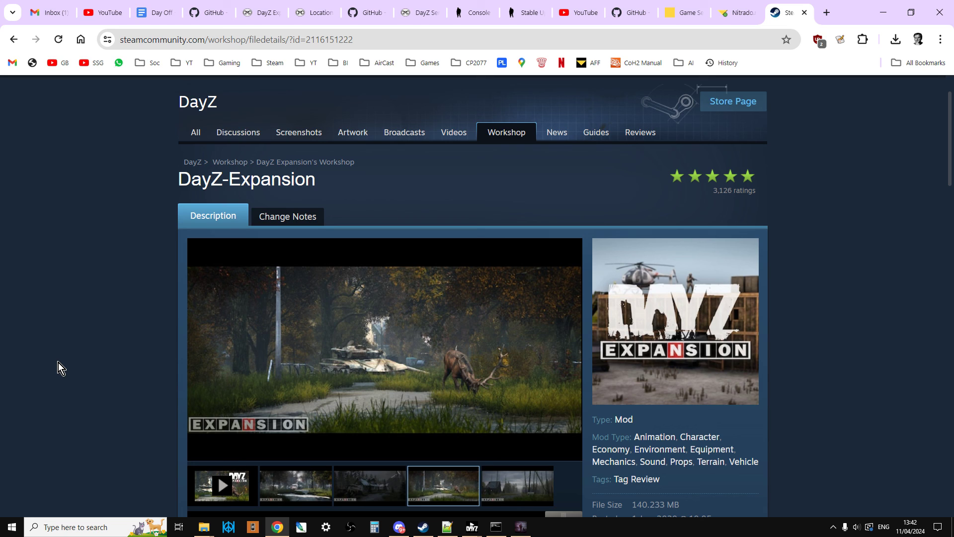
left_click(516, 485)
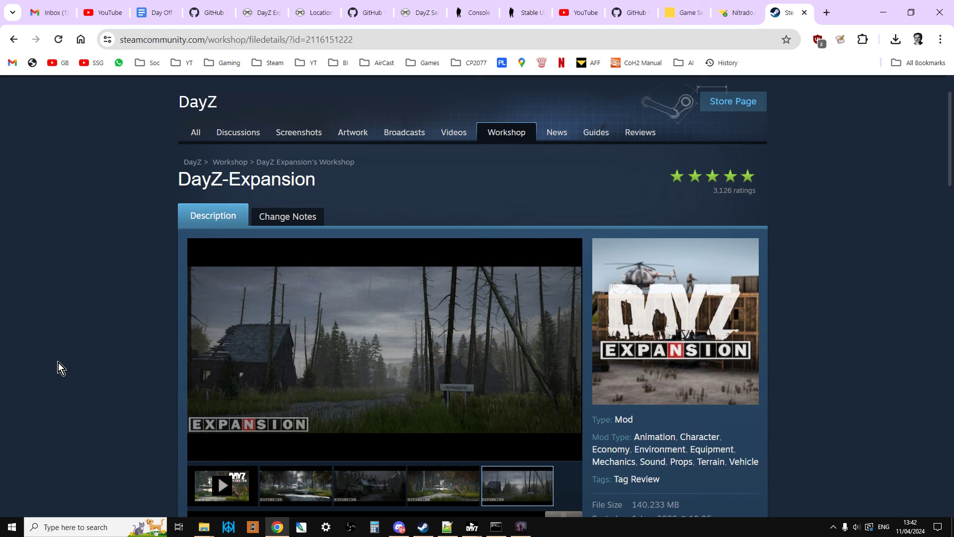
left_click(295, 484)
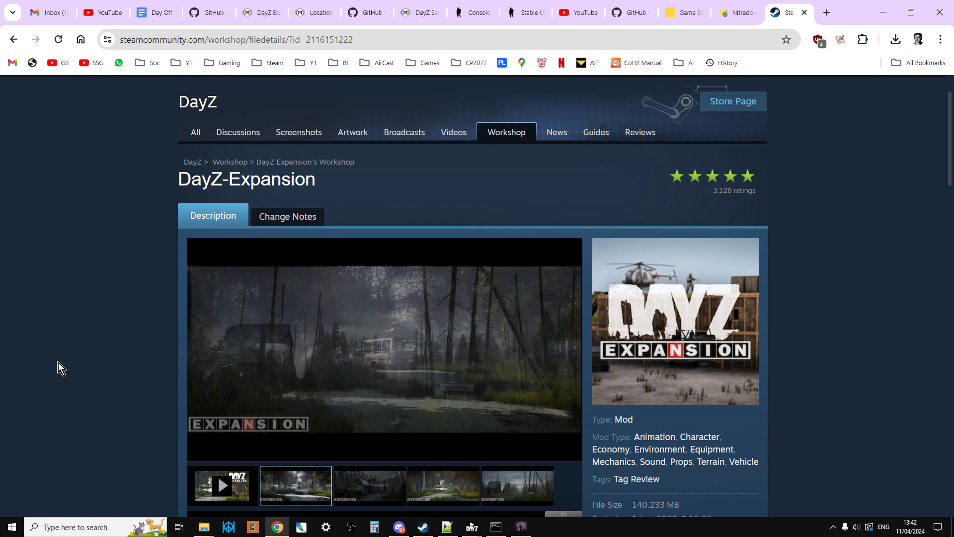